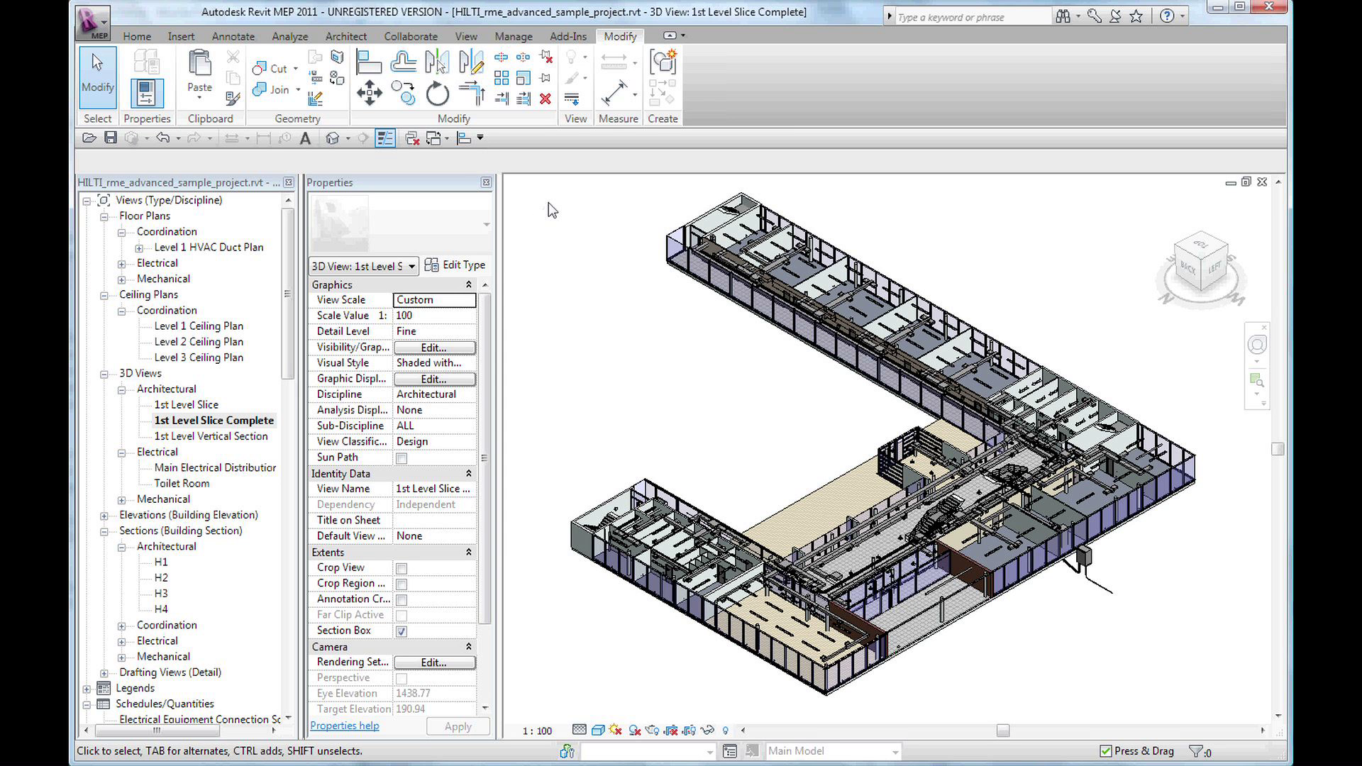
mouse_move(388, 381)
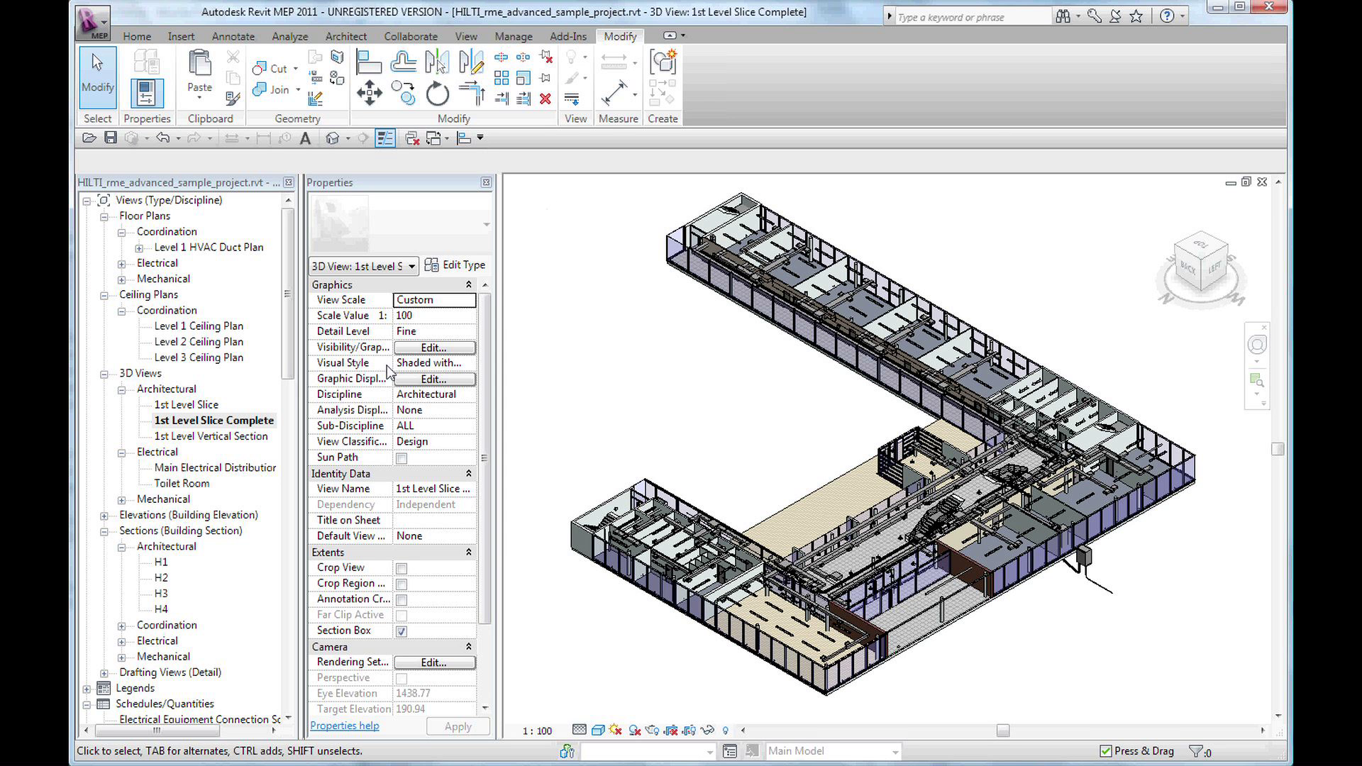
- Open the 1st Level Slice 3D view from Architectural 3D Views
double_click(188, 404)
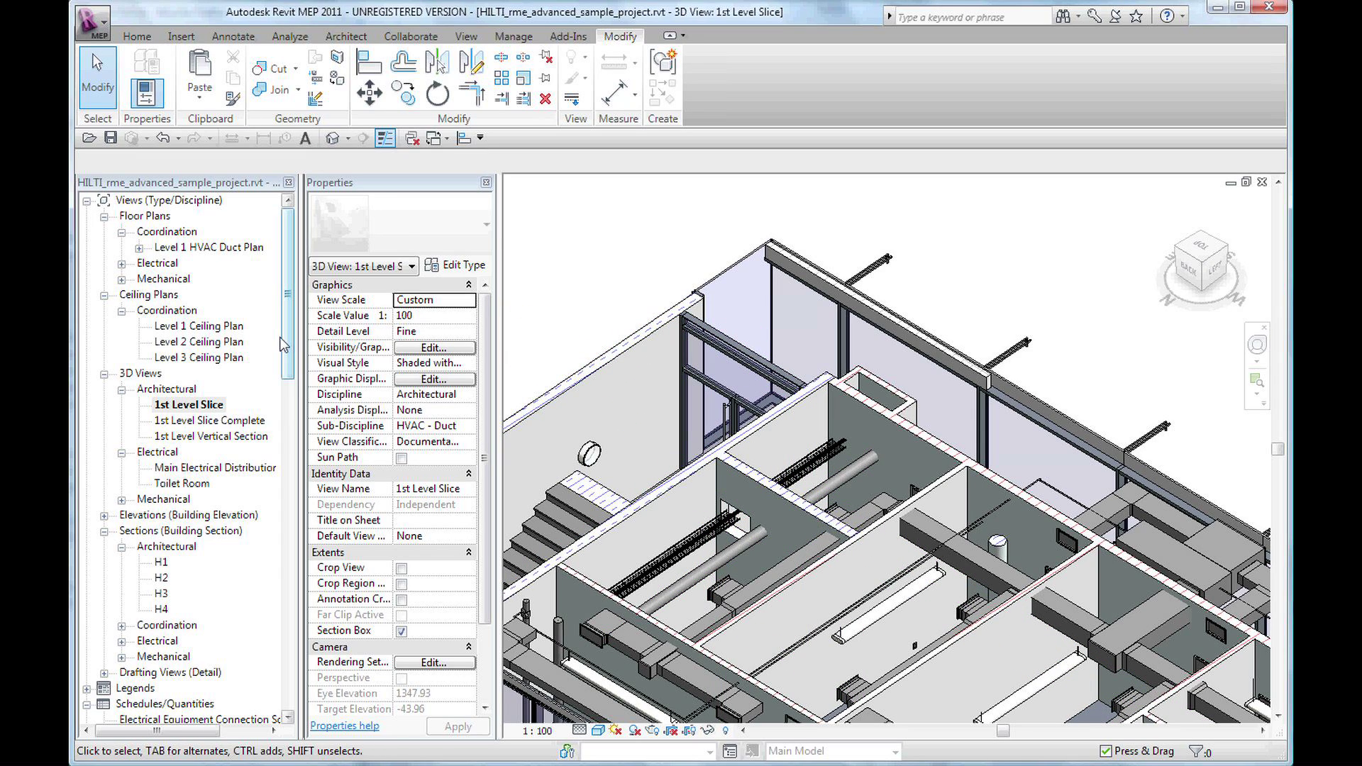
- Start placing the Hilti CP 644 Firestop Collar_Wall, 250 / 10" US type, from Specialty Equipment
scroll(down, 3)
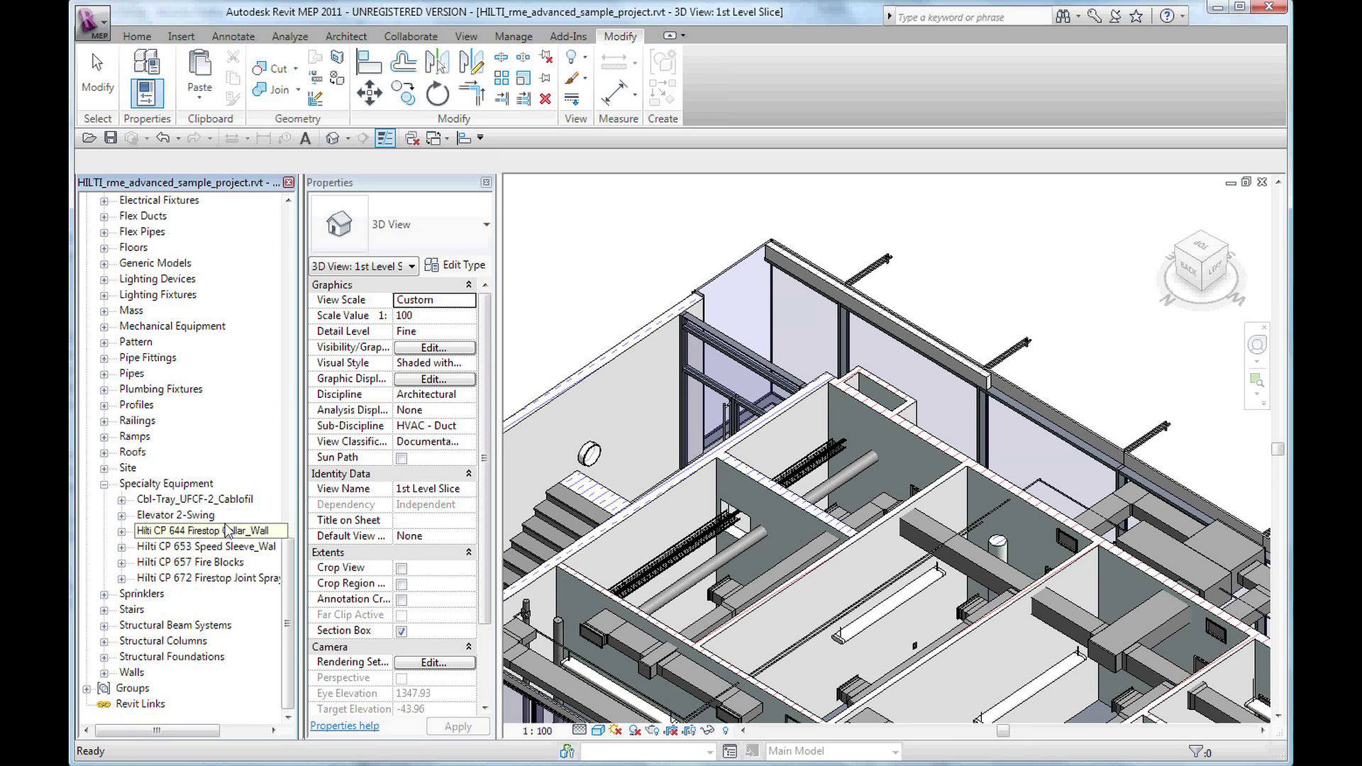
click(123, 530)
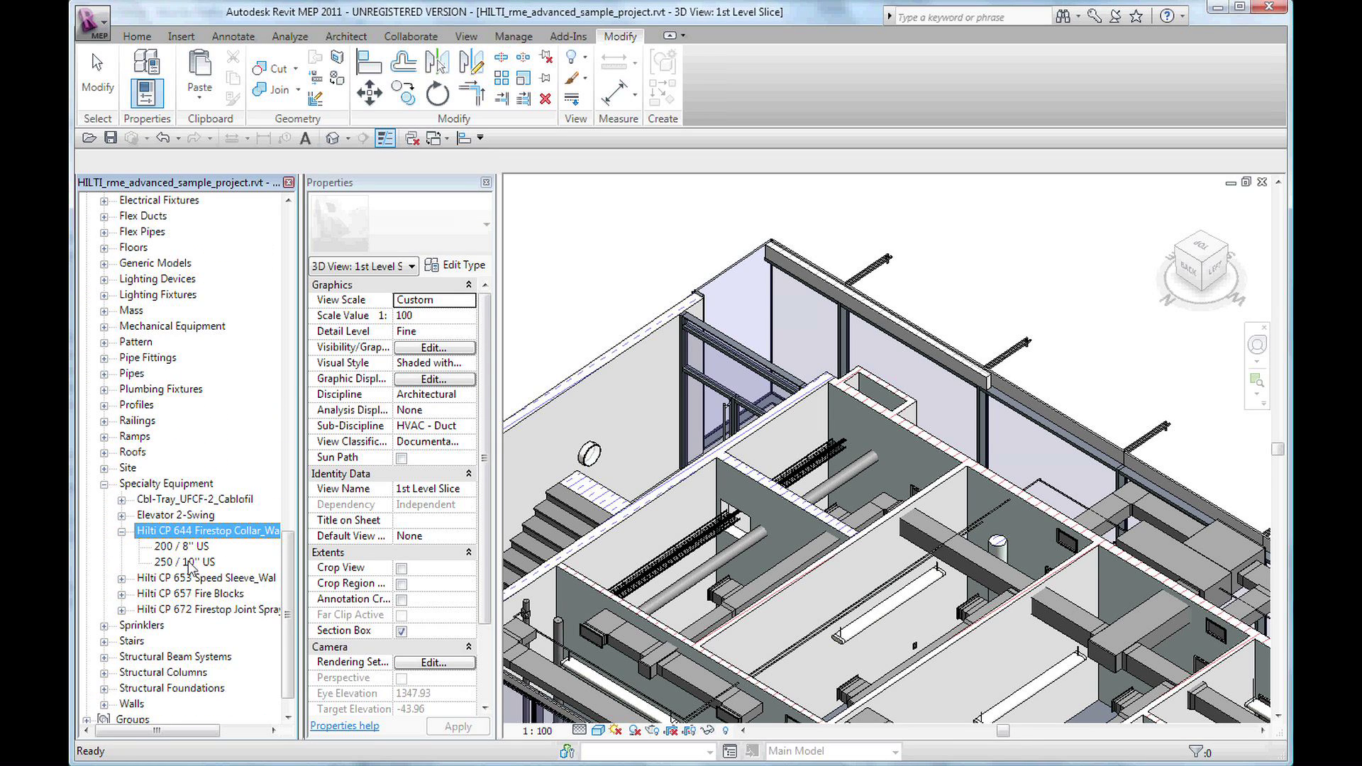
double_click(182, 562)
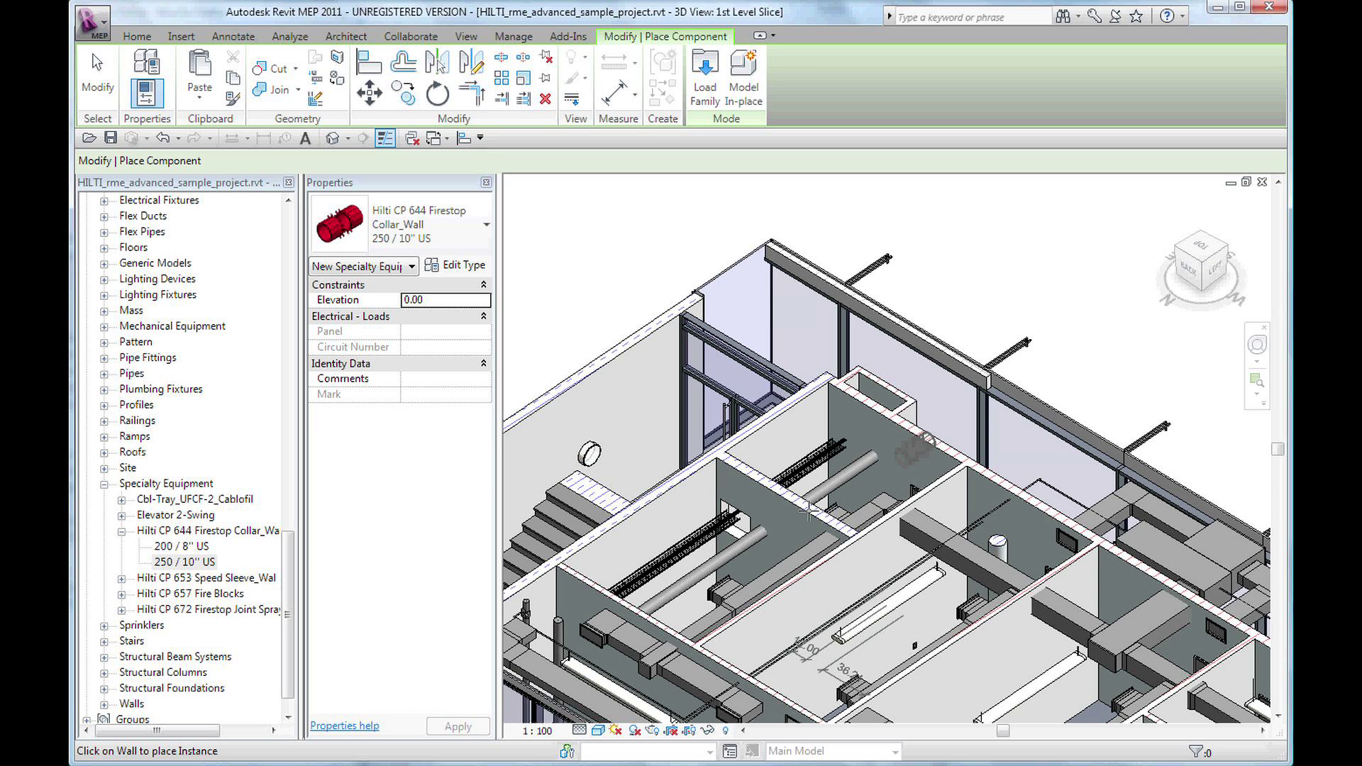
- Place the firestop collar on the wall around the pipe
click(907, 456)
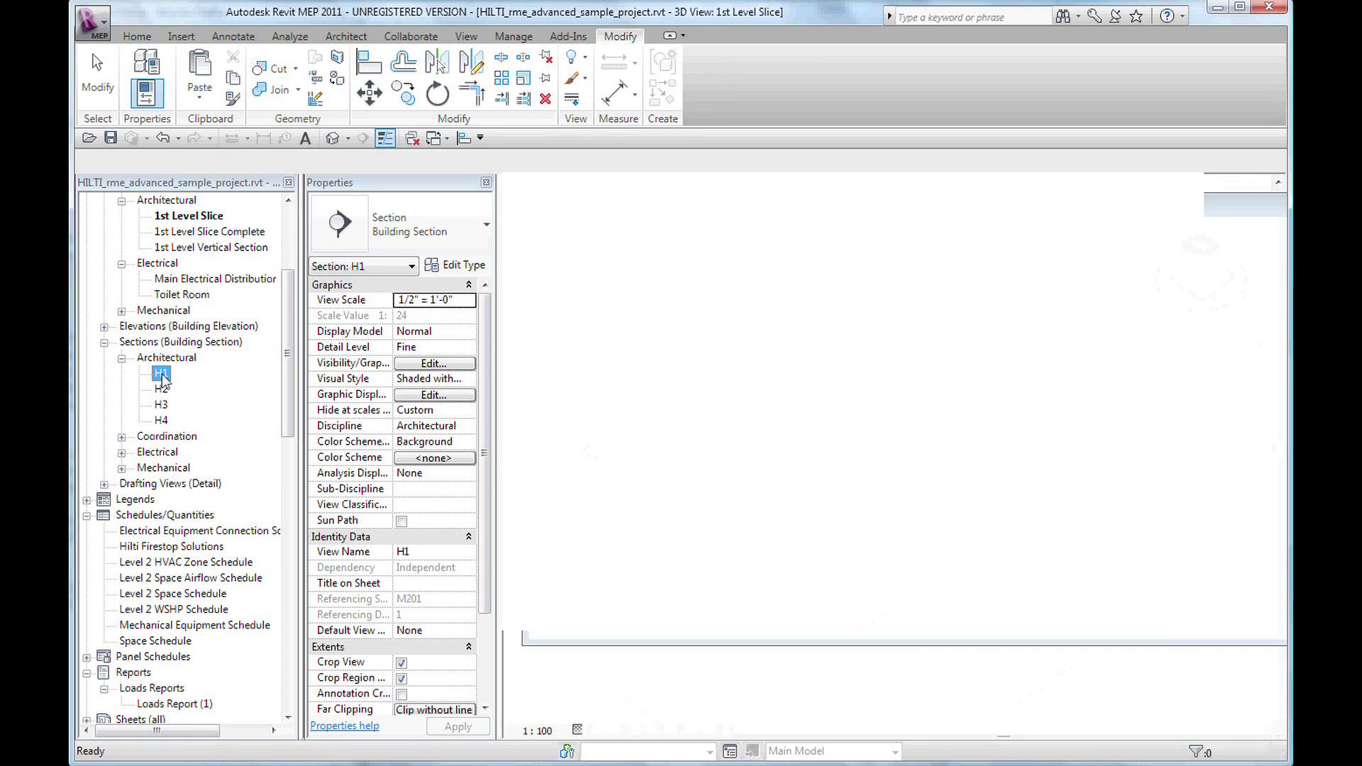
- Inspect the collar and pipe in sections H1 and H3, and start aligning the collar
double_click(160, 373)
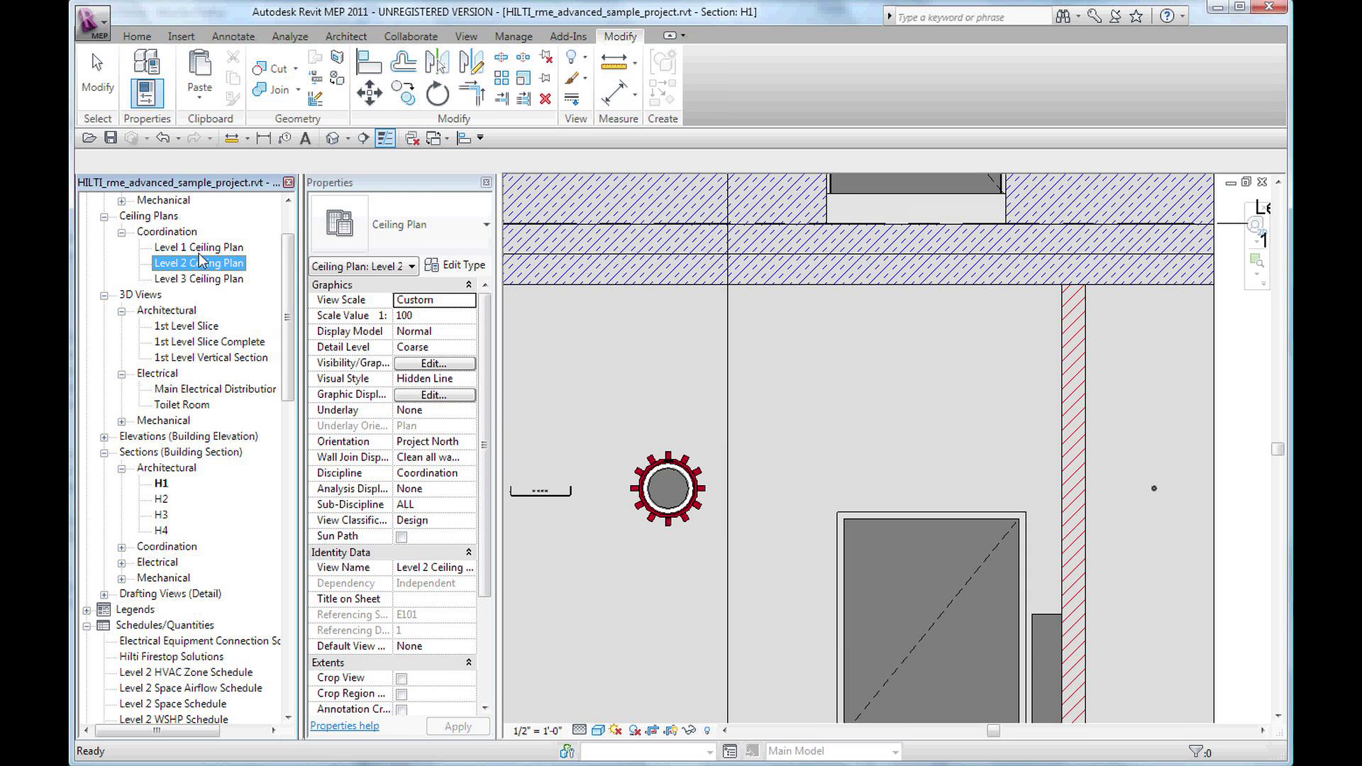
double_click(200, 247)
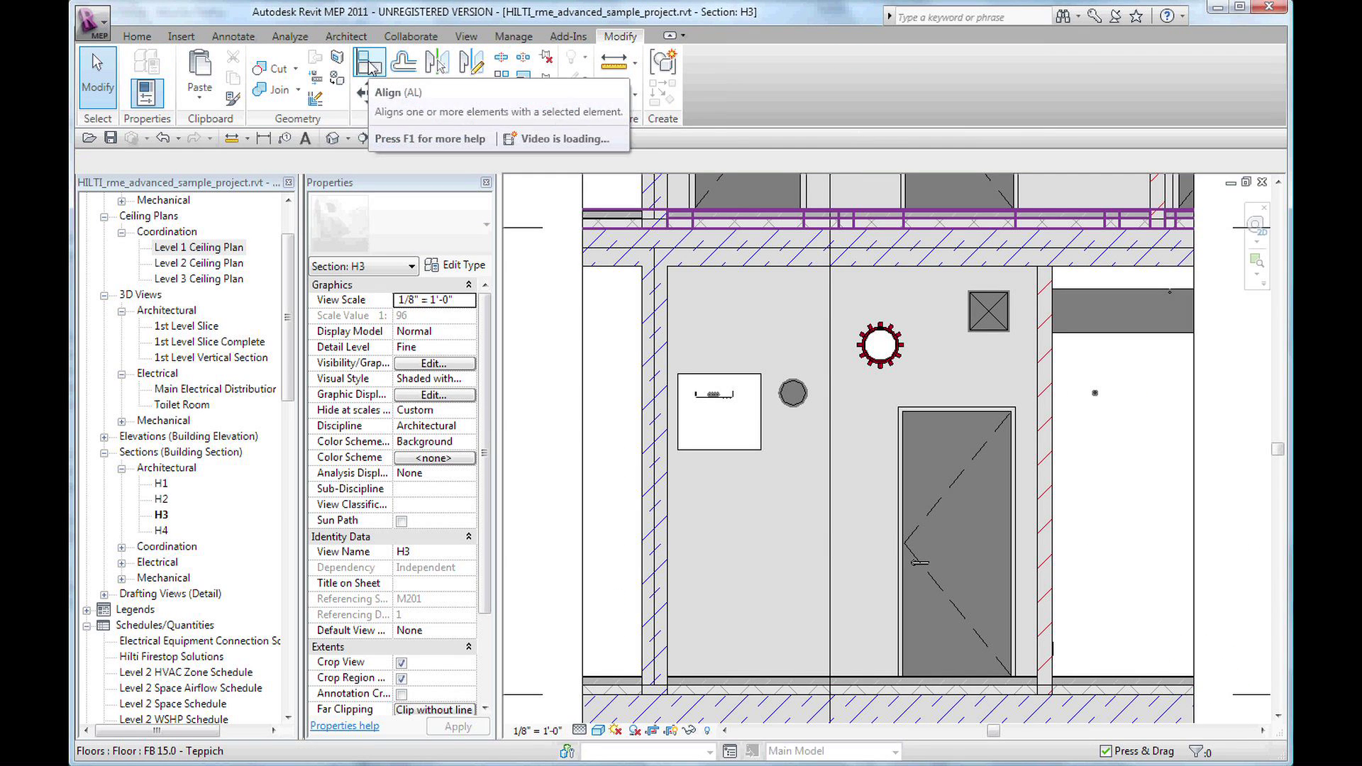
click(369, 61)
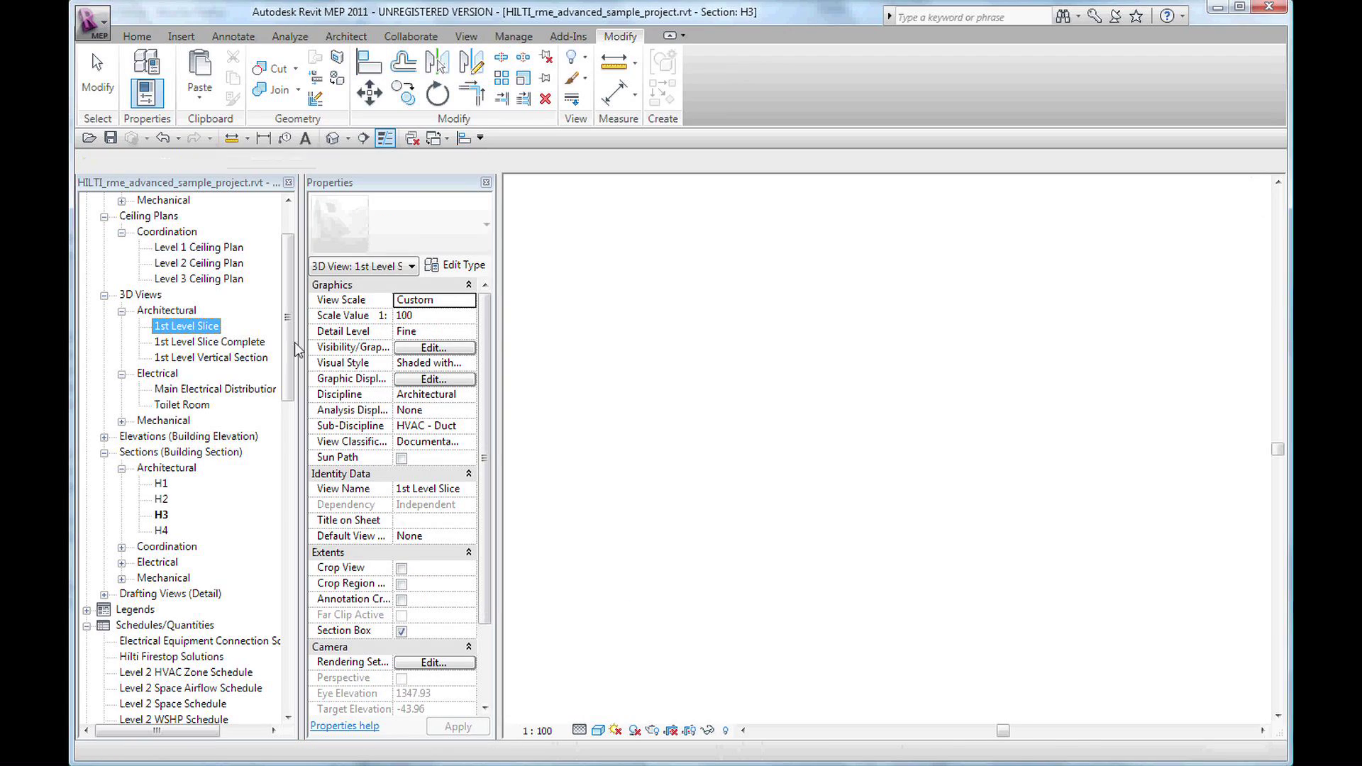
- In 1st Level Slice, retype the upper collar to 200 / 8" US; open the Hilti Firestop Solutions schedule
double_click(187, 326)
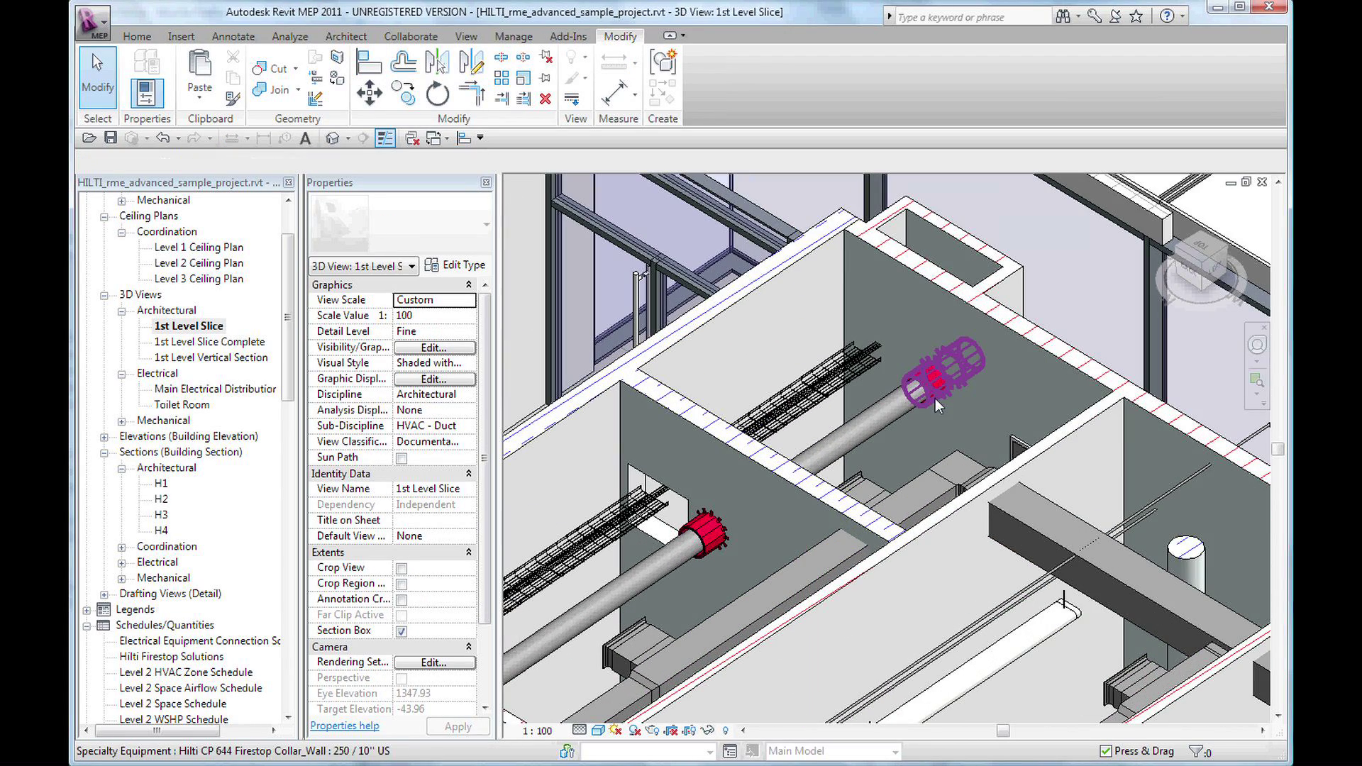
click(937, 384)
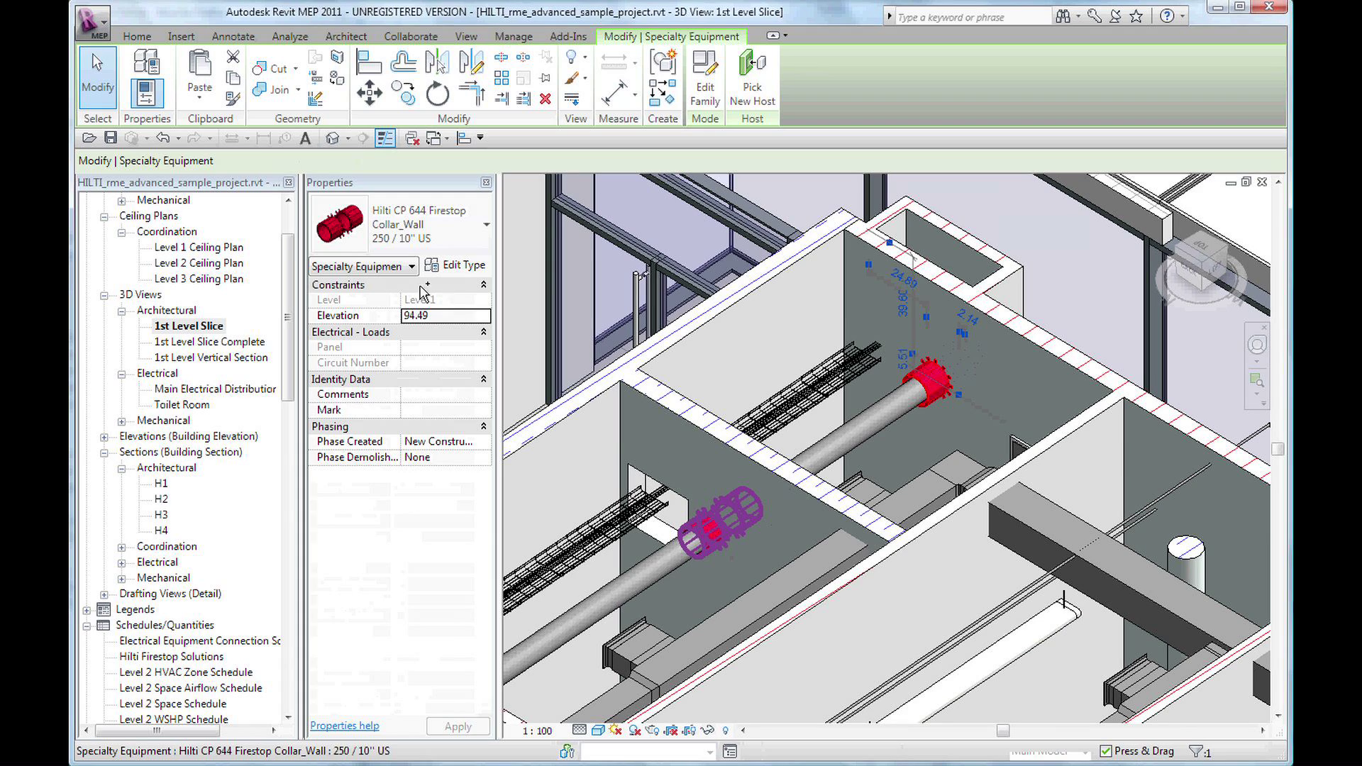
click(485, 227)
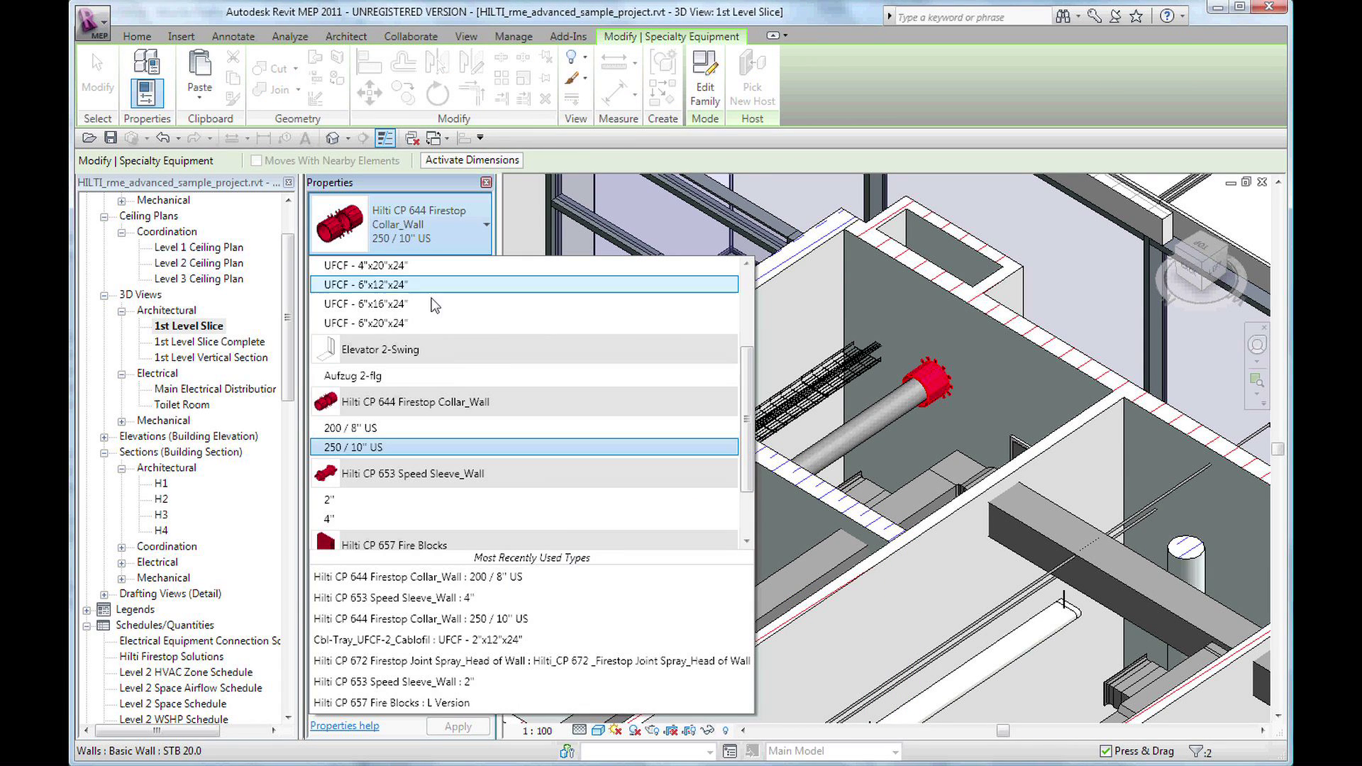
click(349, 428)
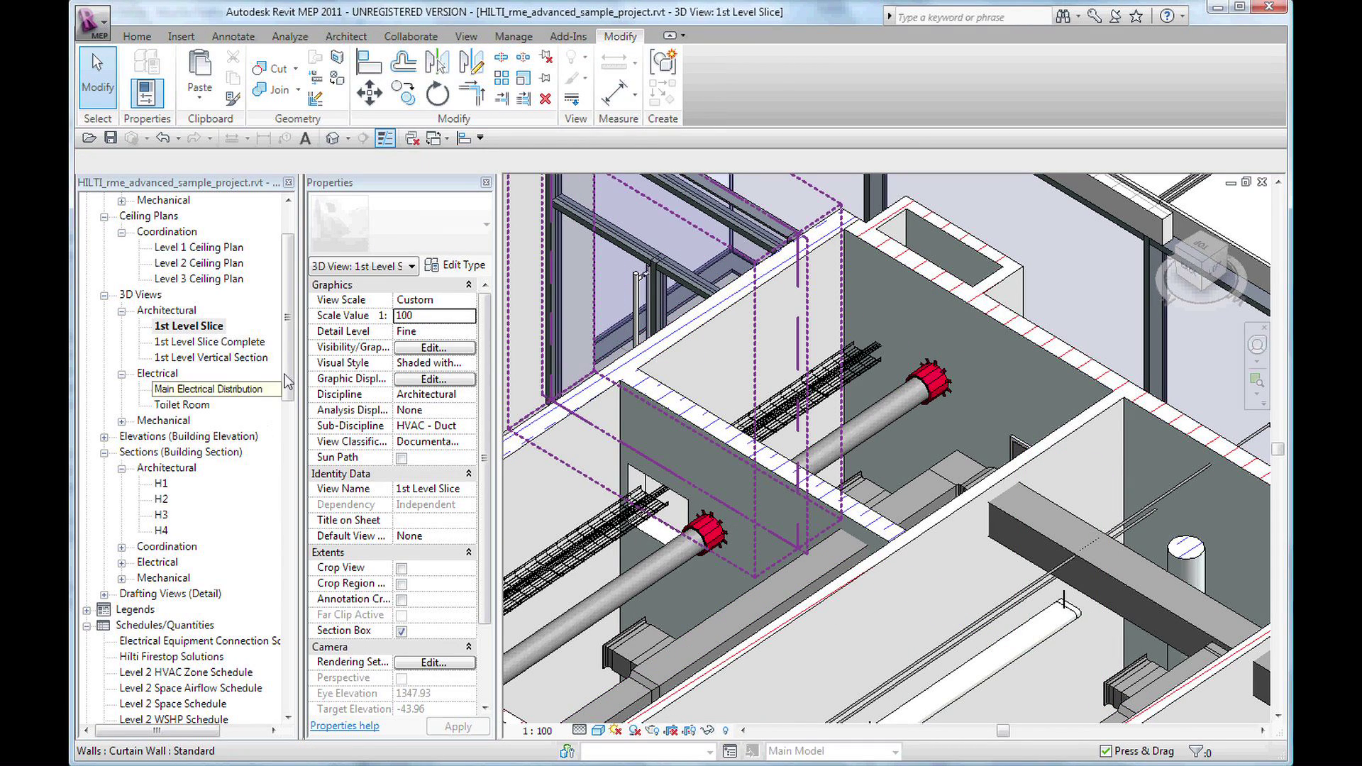
scroll(down, 3)
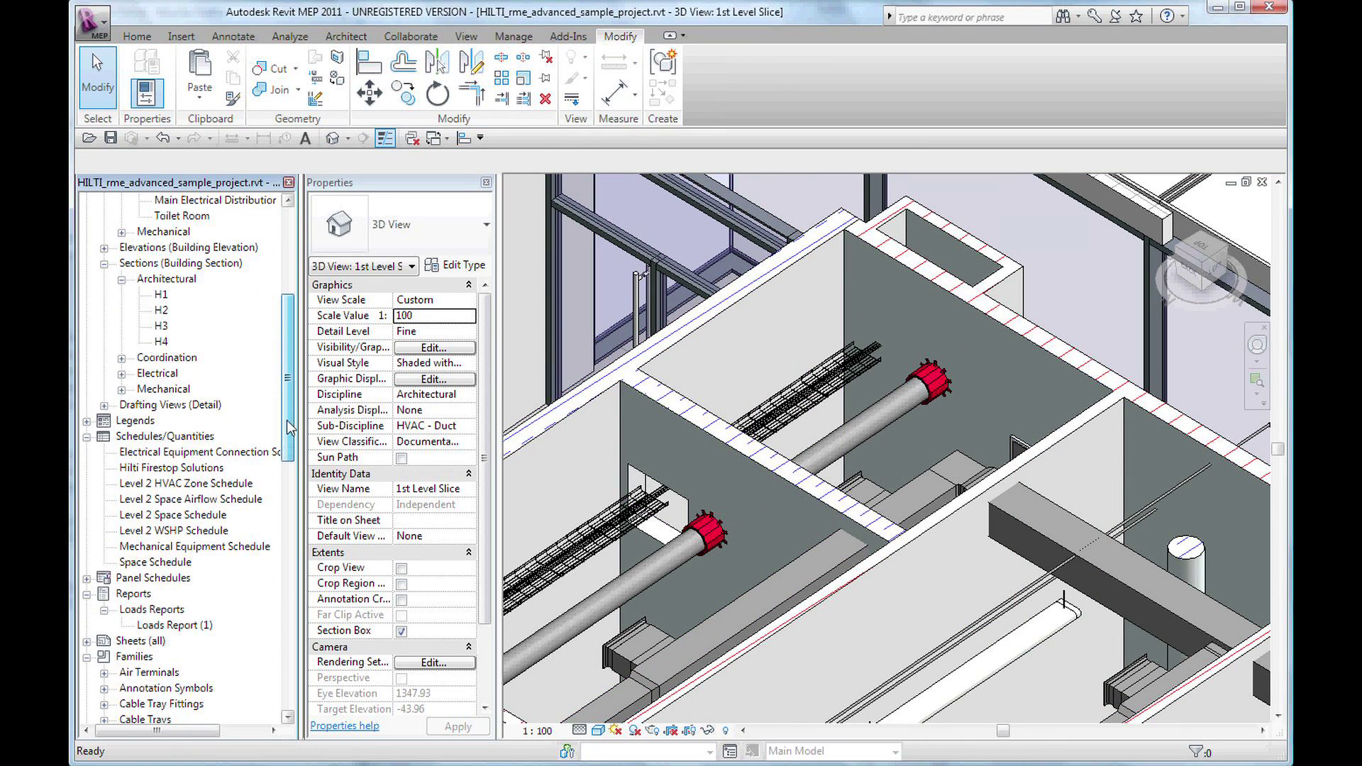
double_click(170, 468)
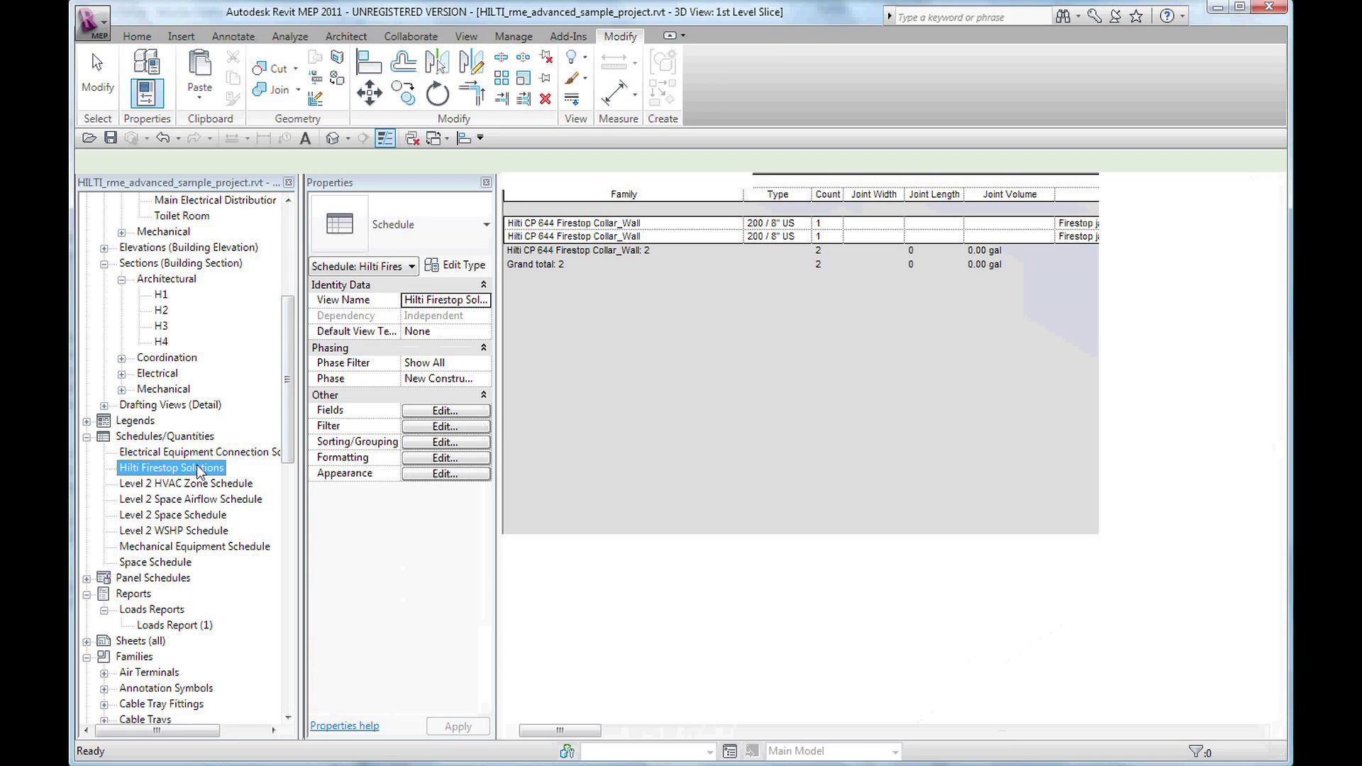
drag(560, 730, 596, 730)
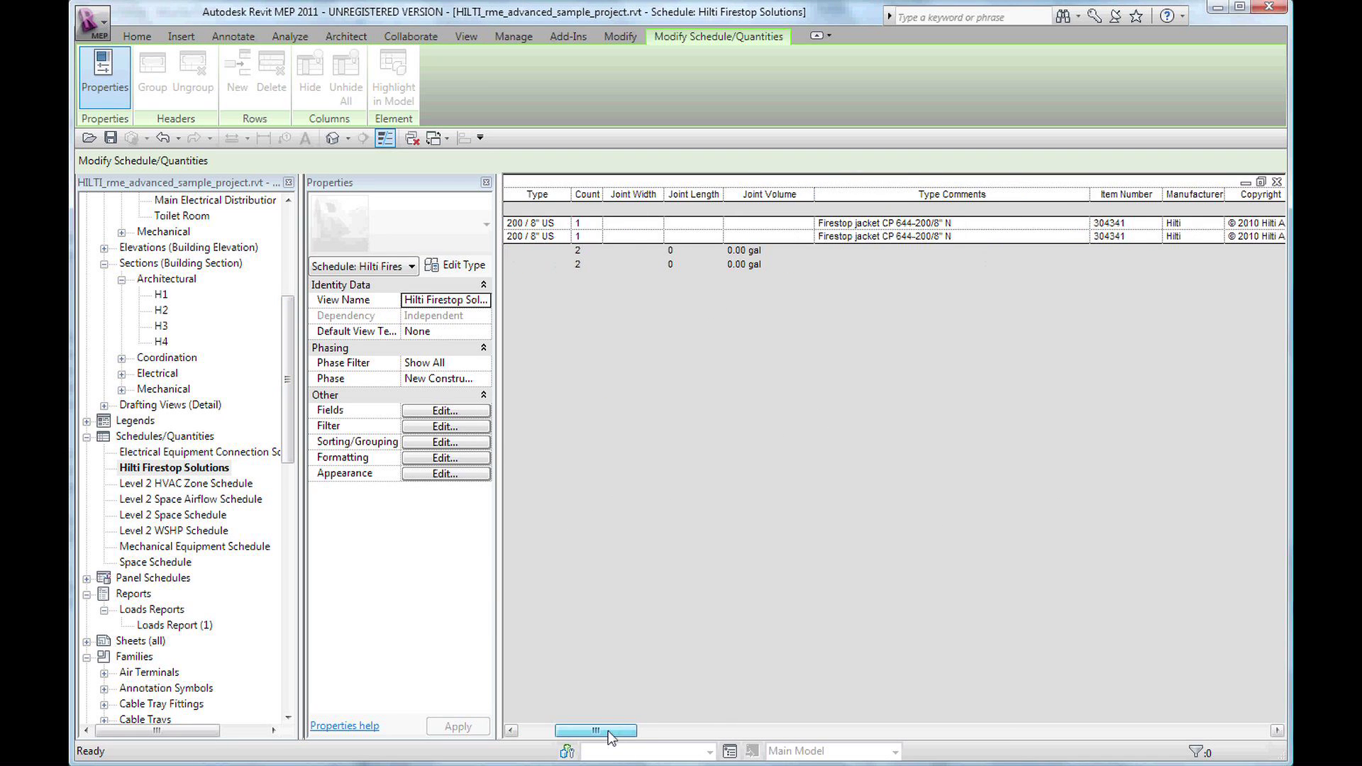
drag(595, 730, 879, 730)
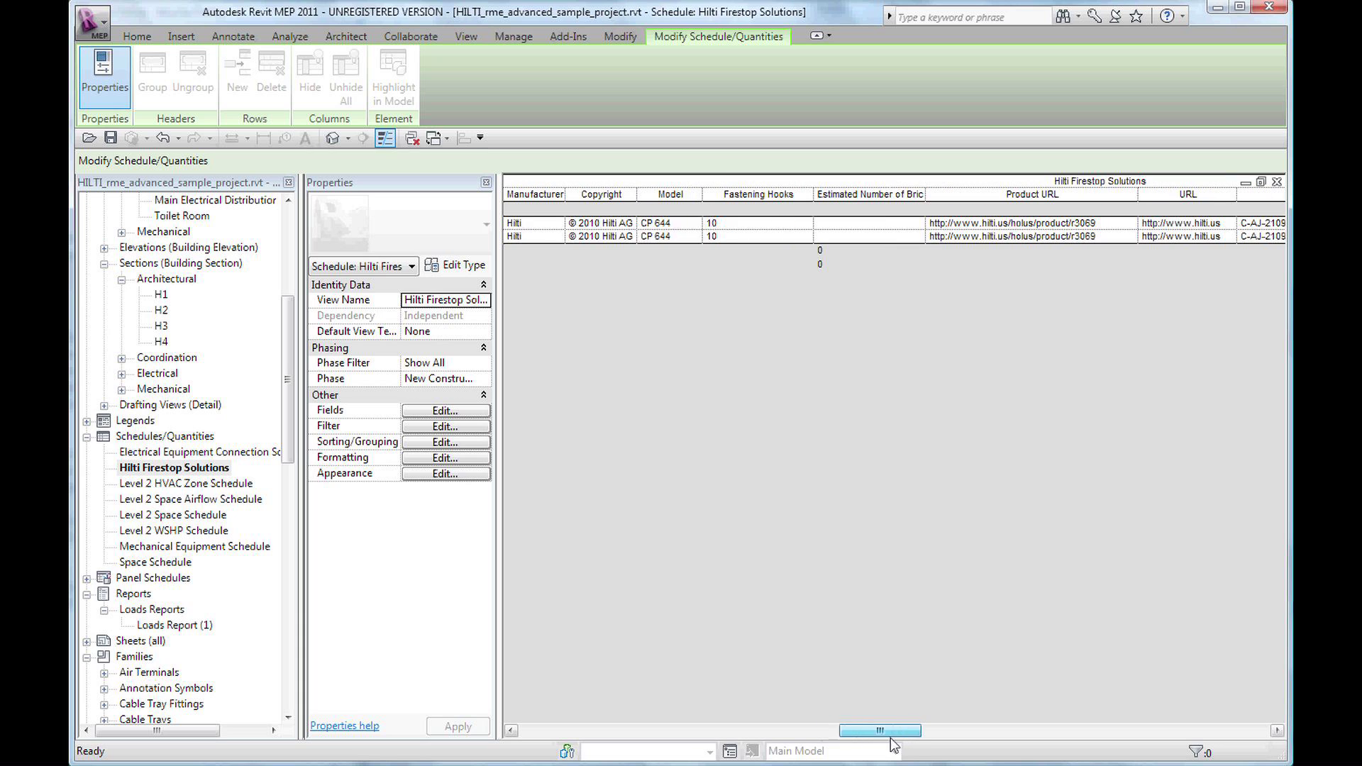